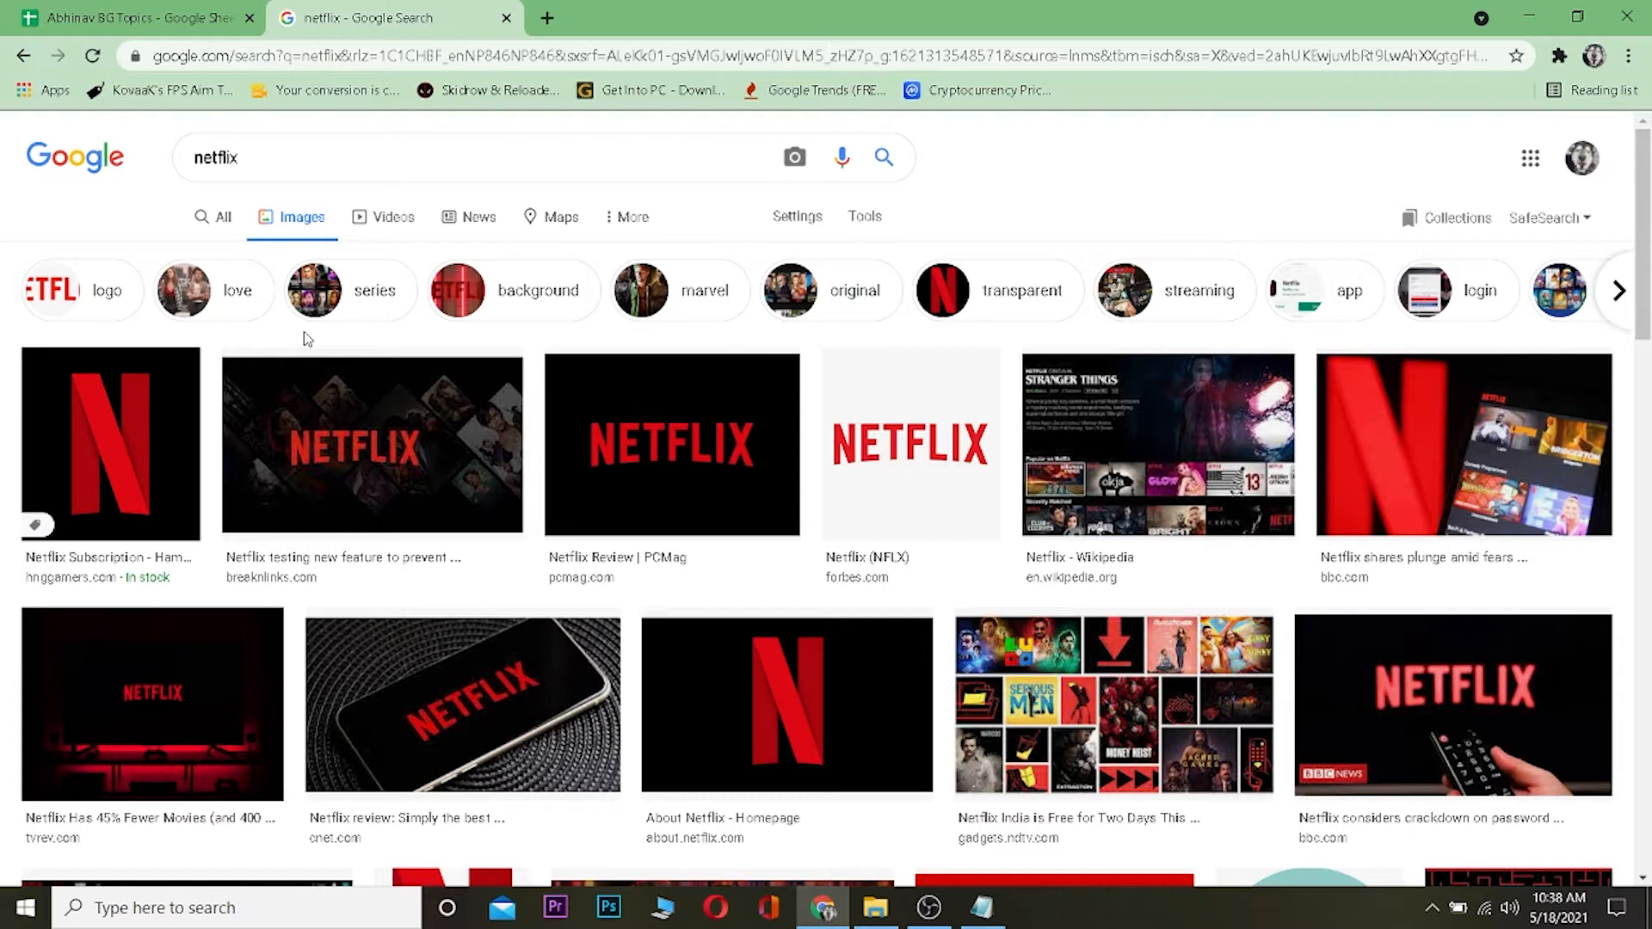
Load the Netflix home page (netflix.com) in a new Chrome tab.
click(802, 18)
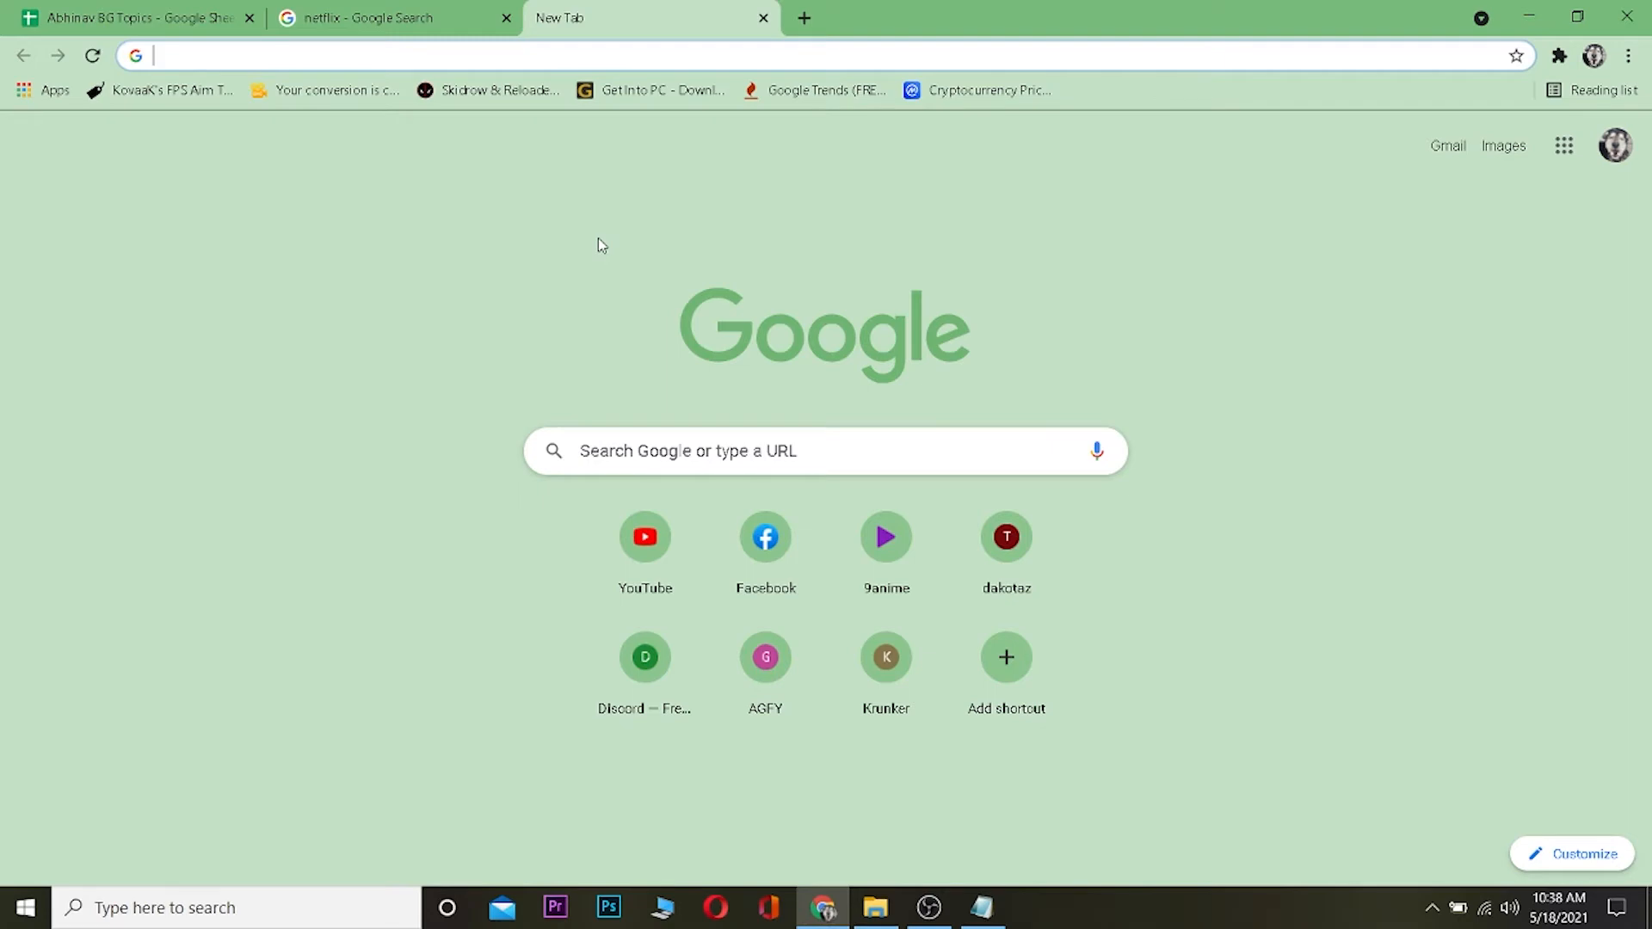
text(netflix.com/np/)
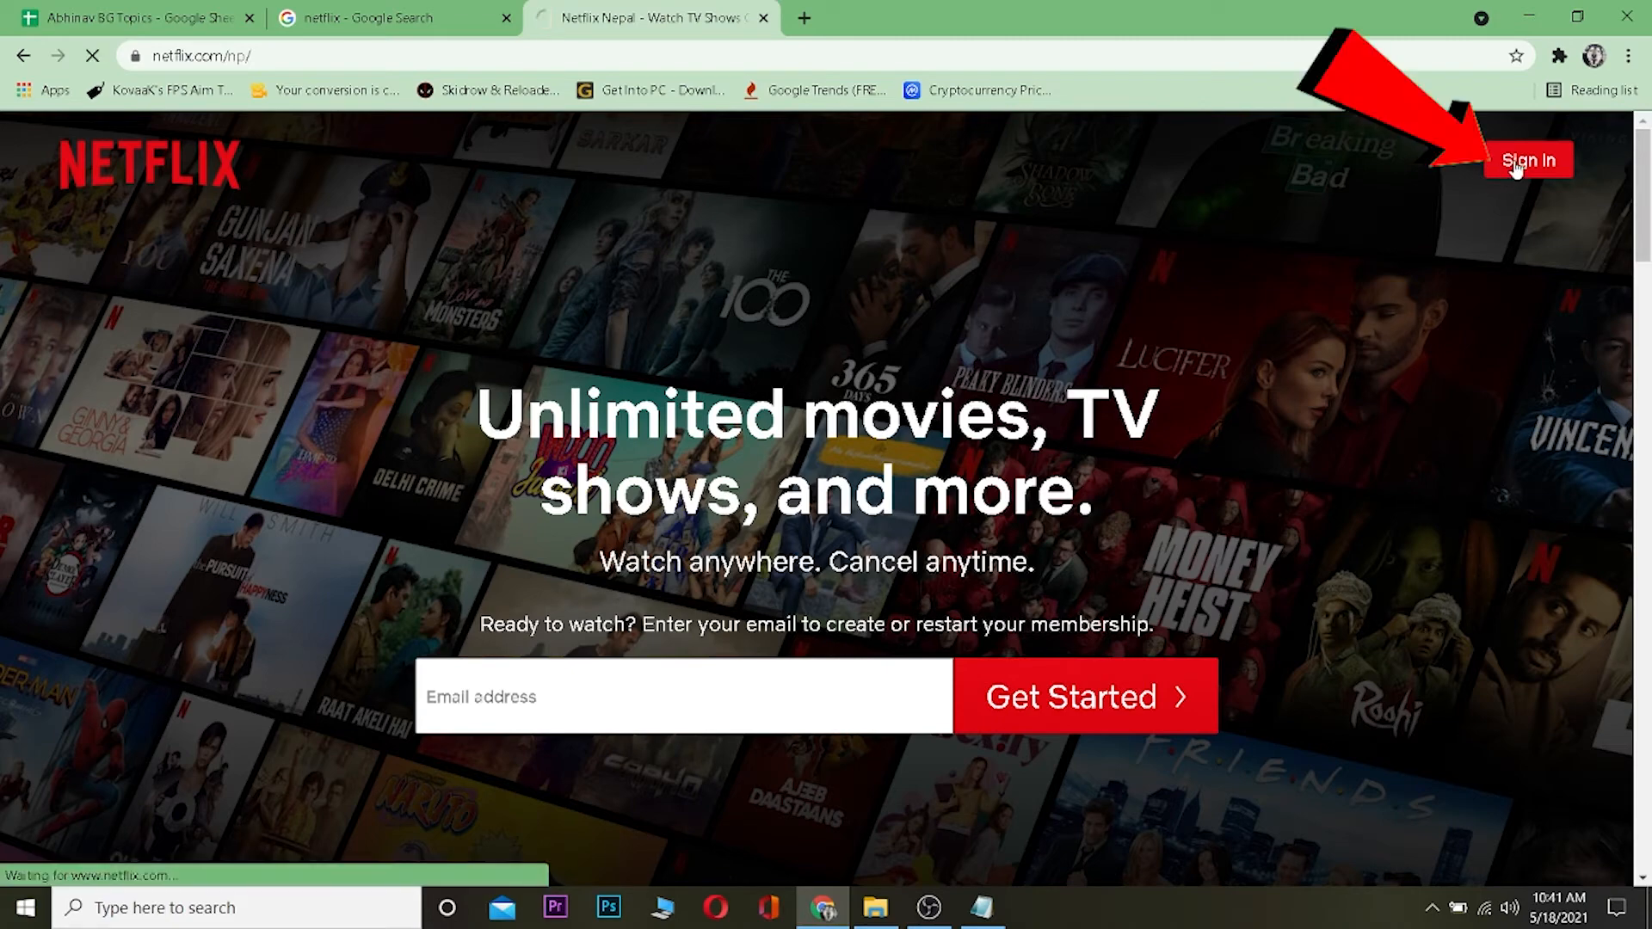
Open the Netflix sign-in form from the home page's Sign In button.
click(1525, 159)
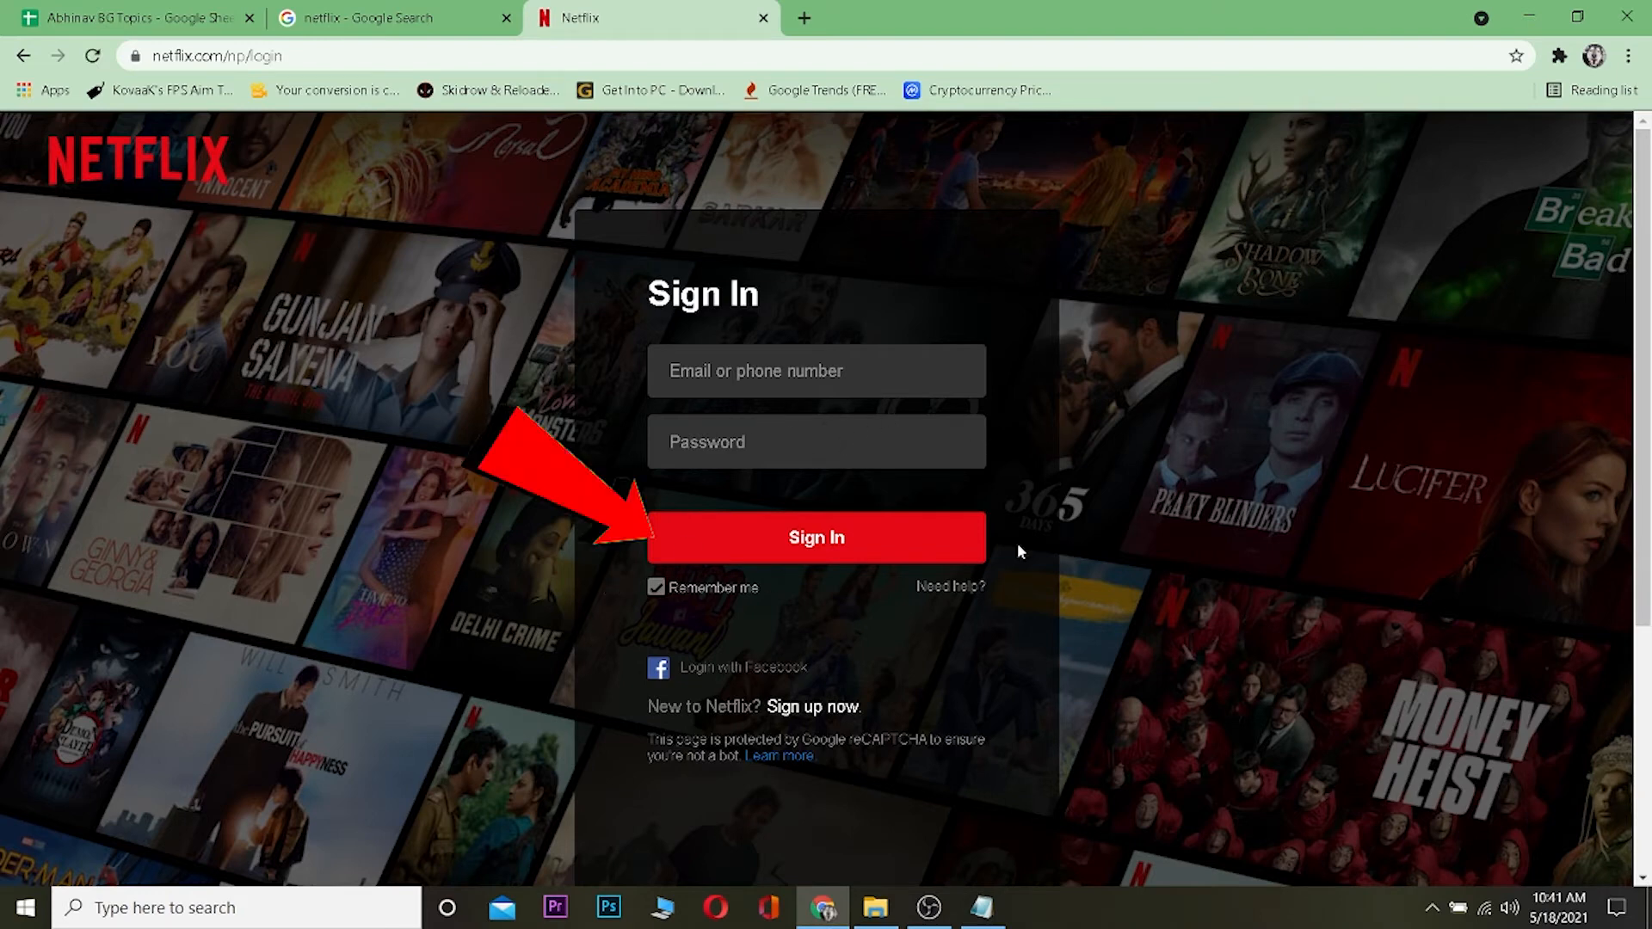
mouse_move(906, 536)
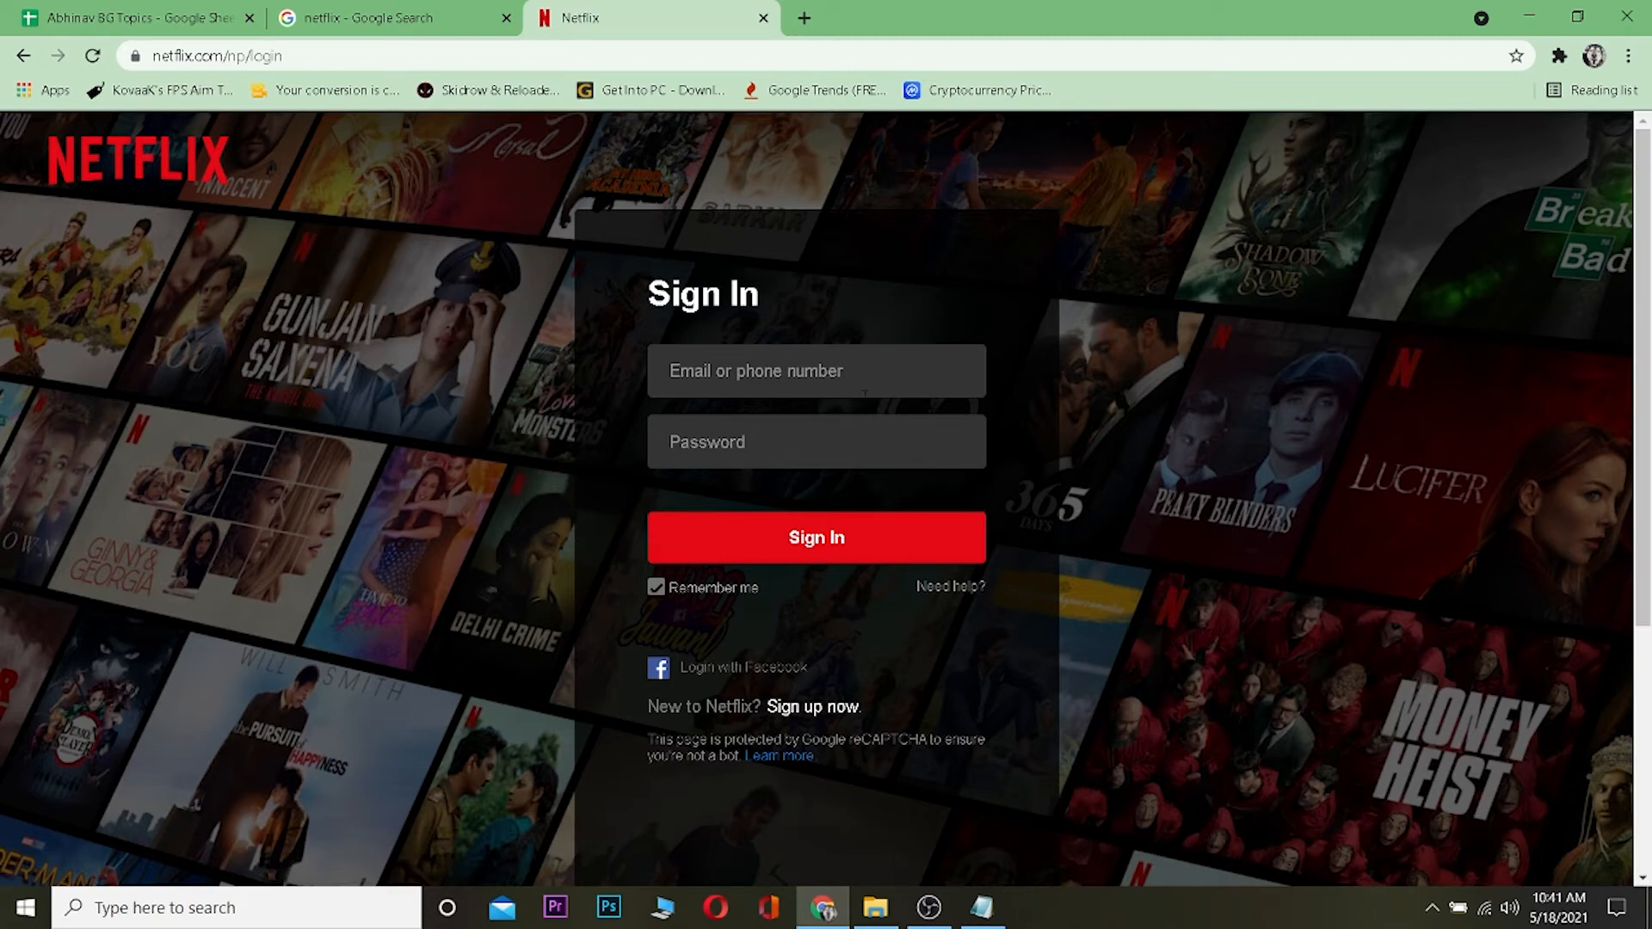
Sign in with the saved credentials and choose Finish Sign Up to resume.
click(815, 537)
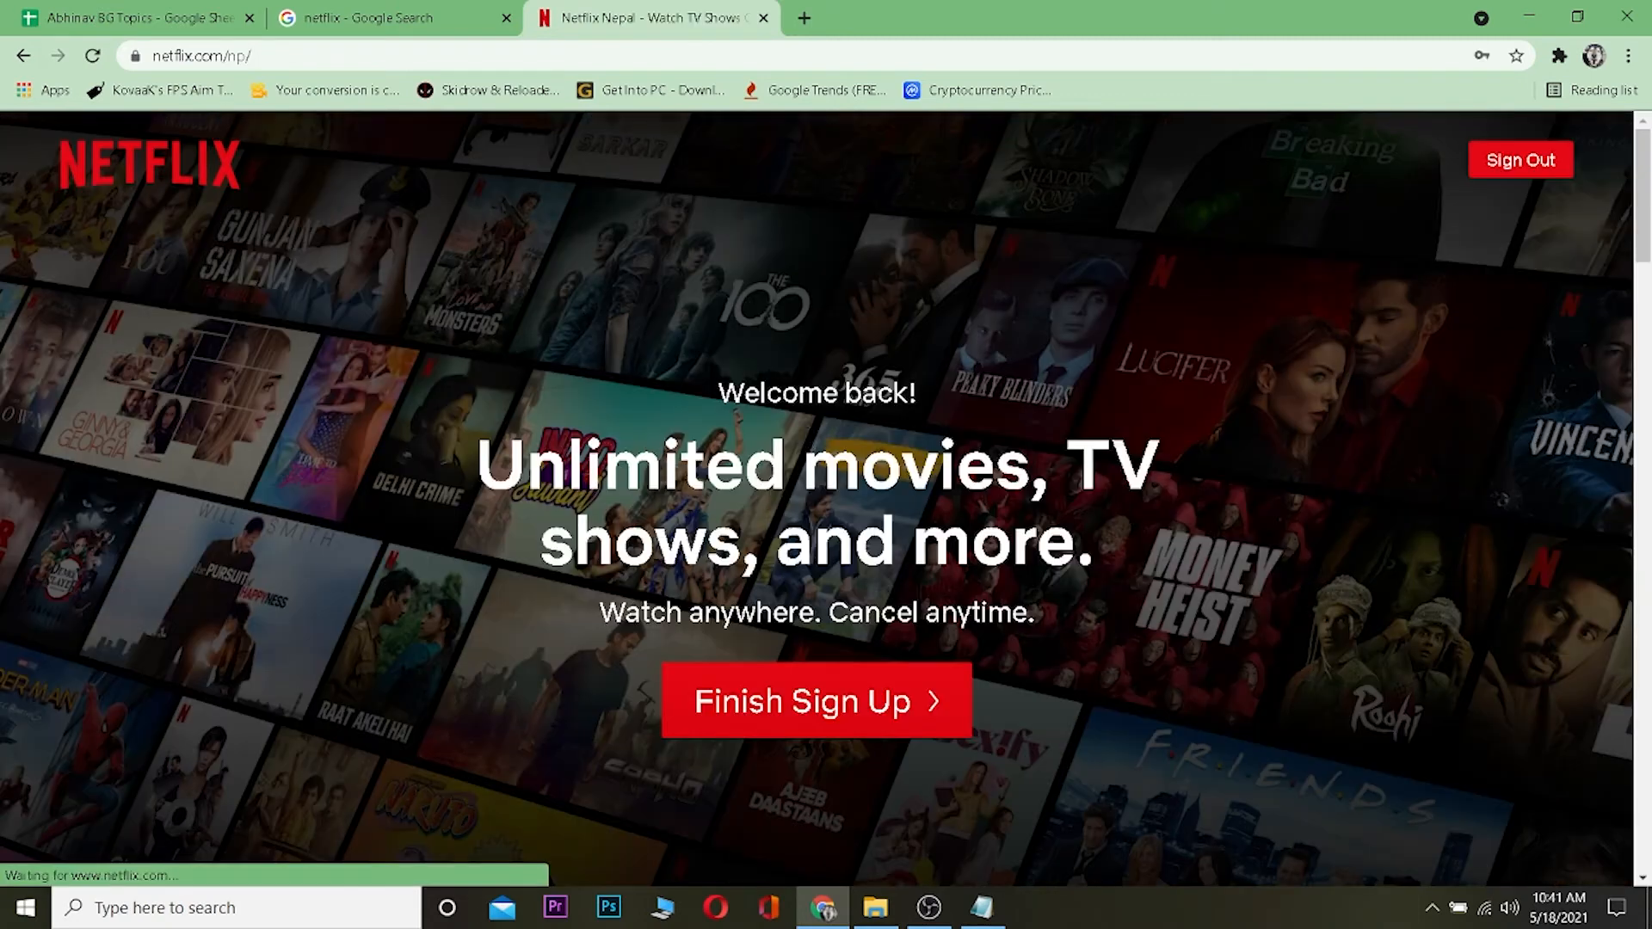
scroll(down, 3)
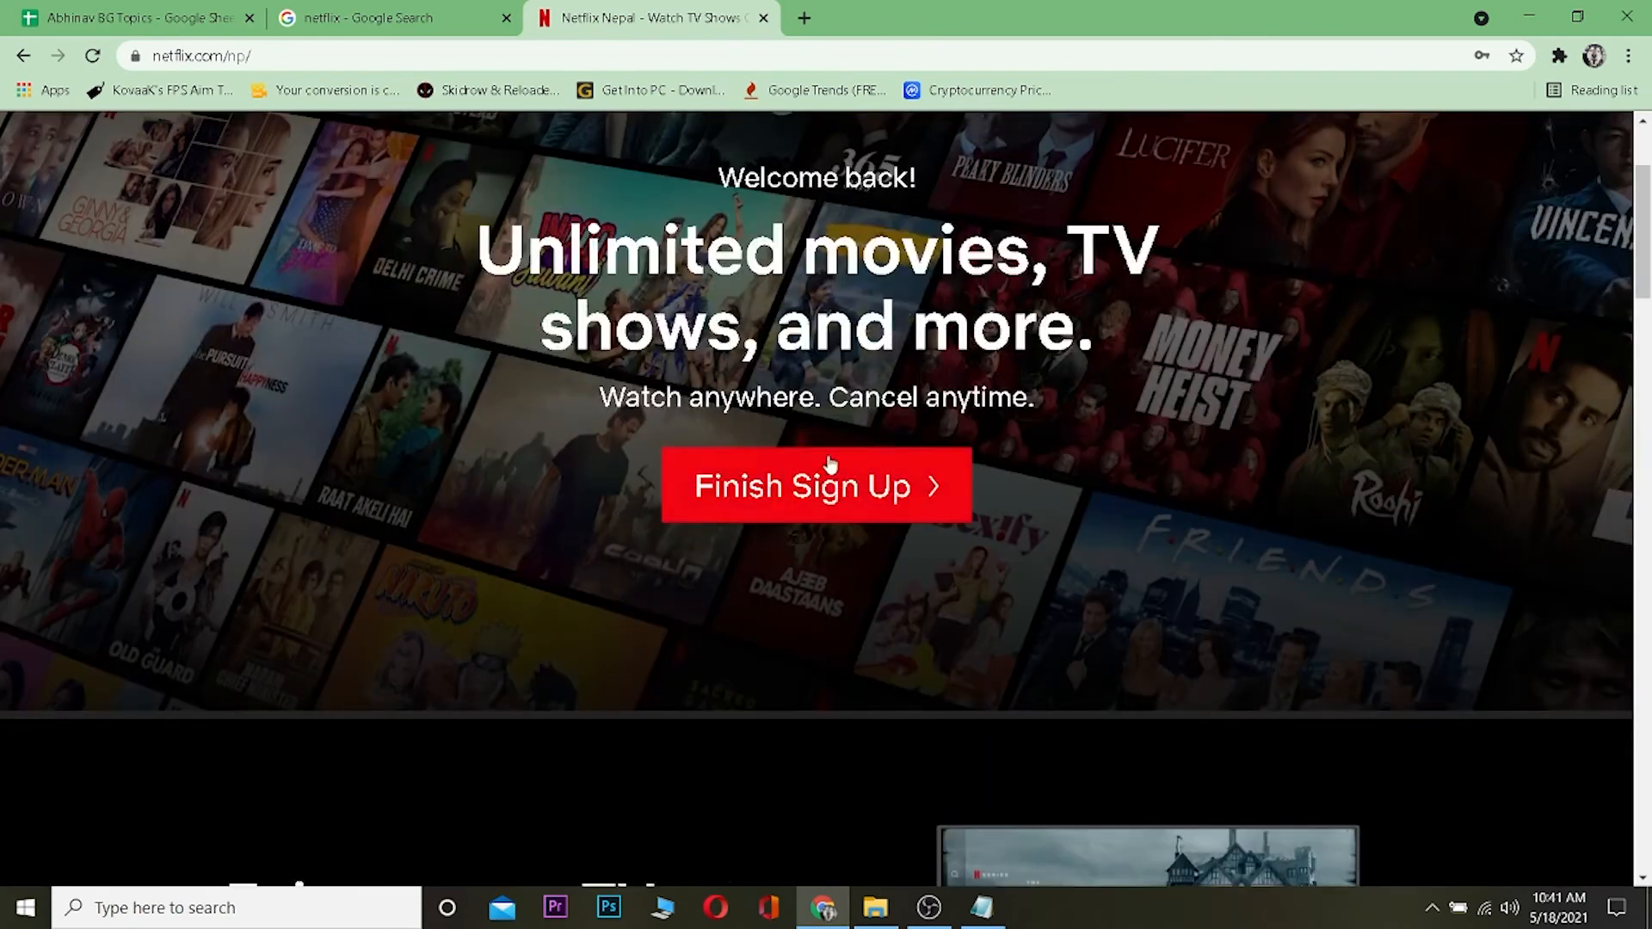
click(814, 486)
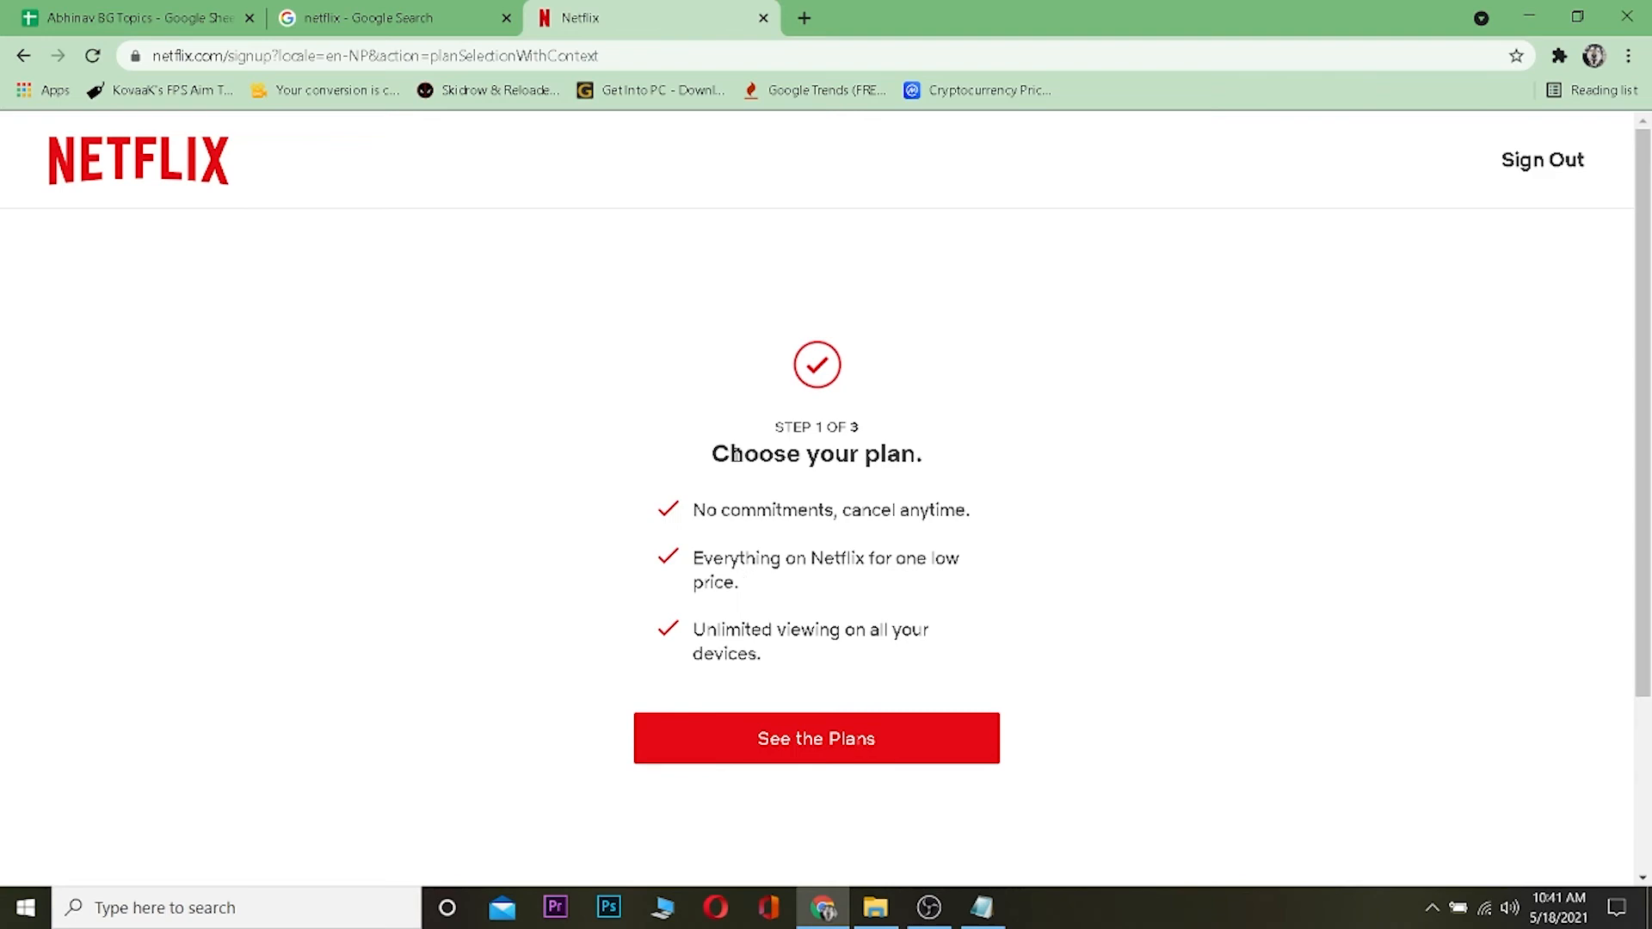
Open the plan comparison and pick the Basic plan (USD7.99 monthly, 480p).
click(815, 737)
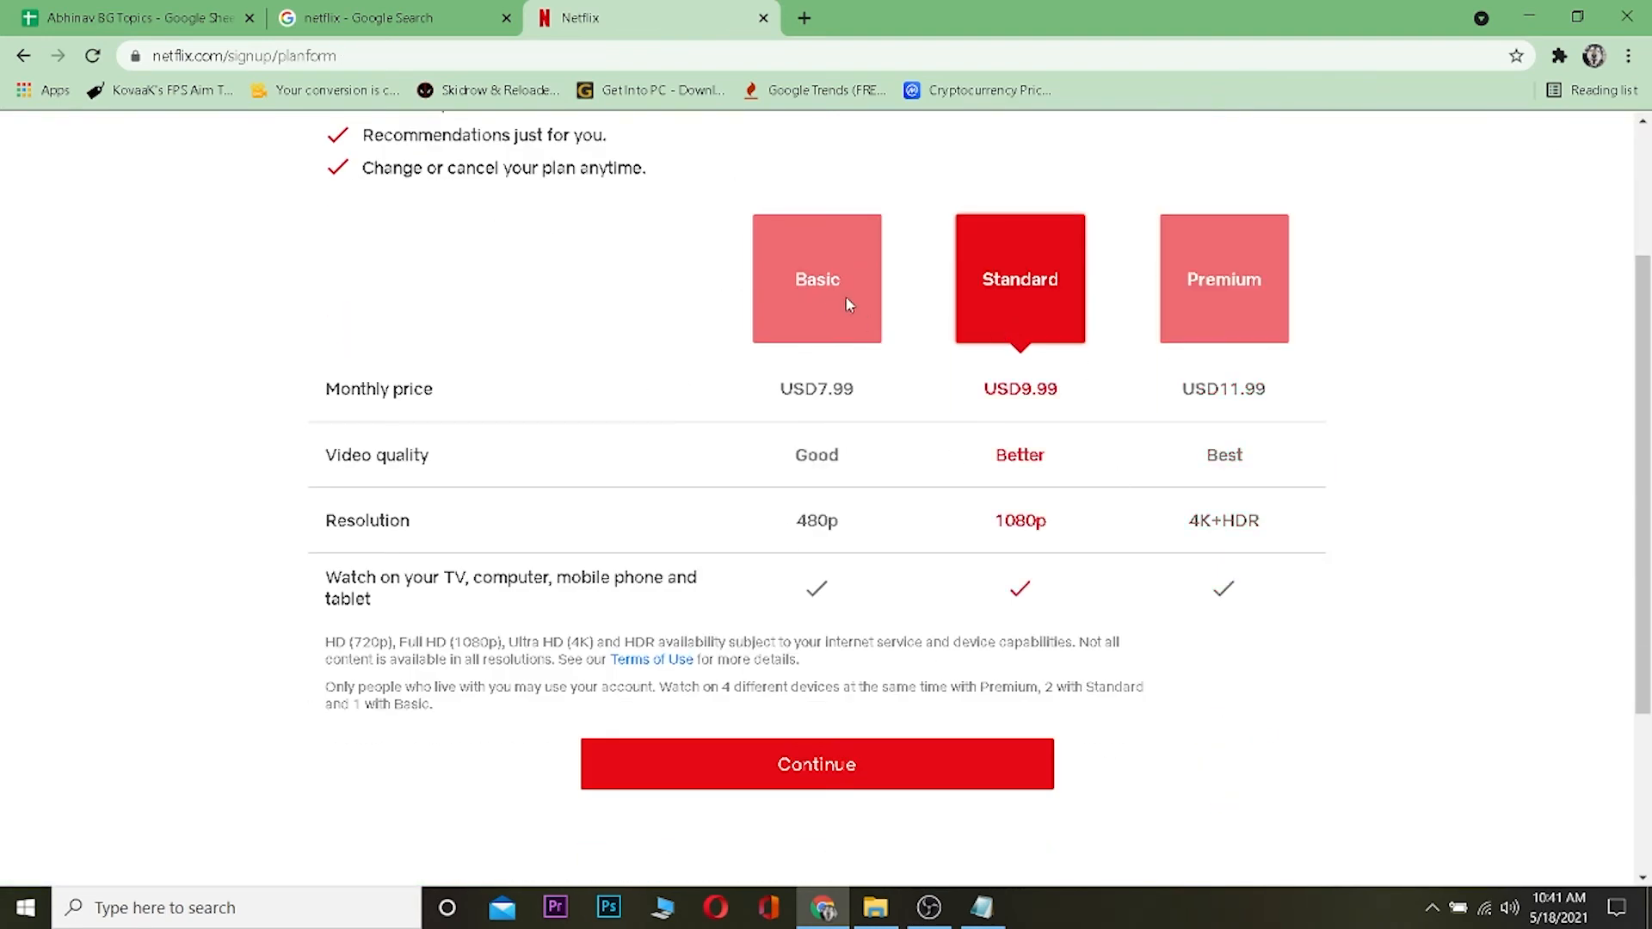
mouse_move(874, 306)
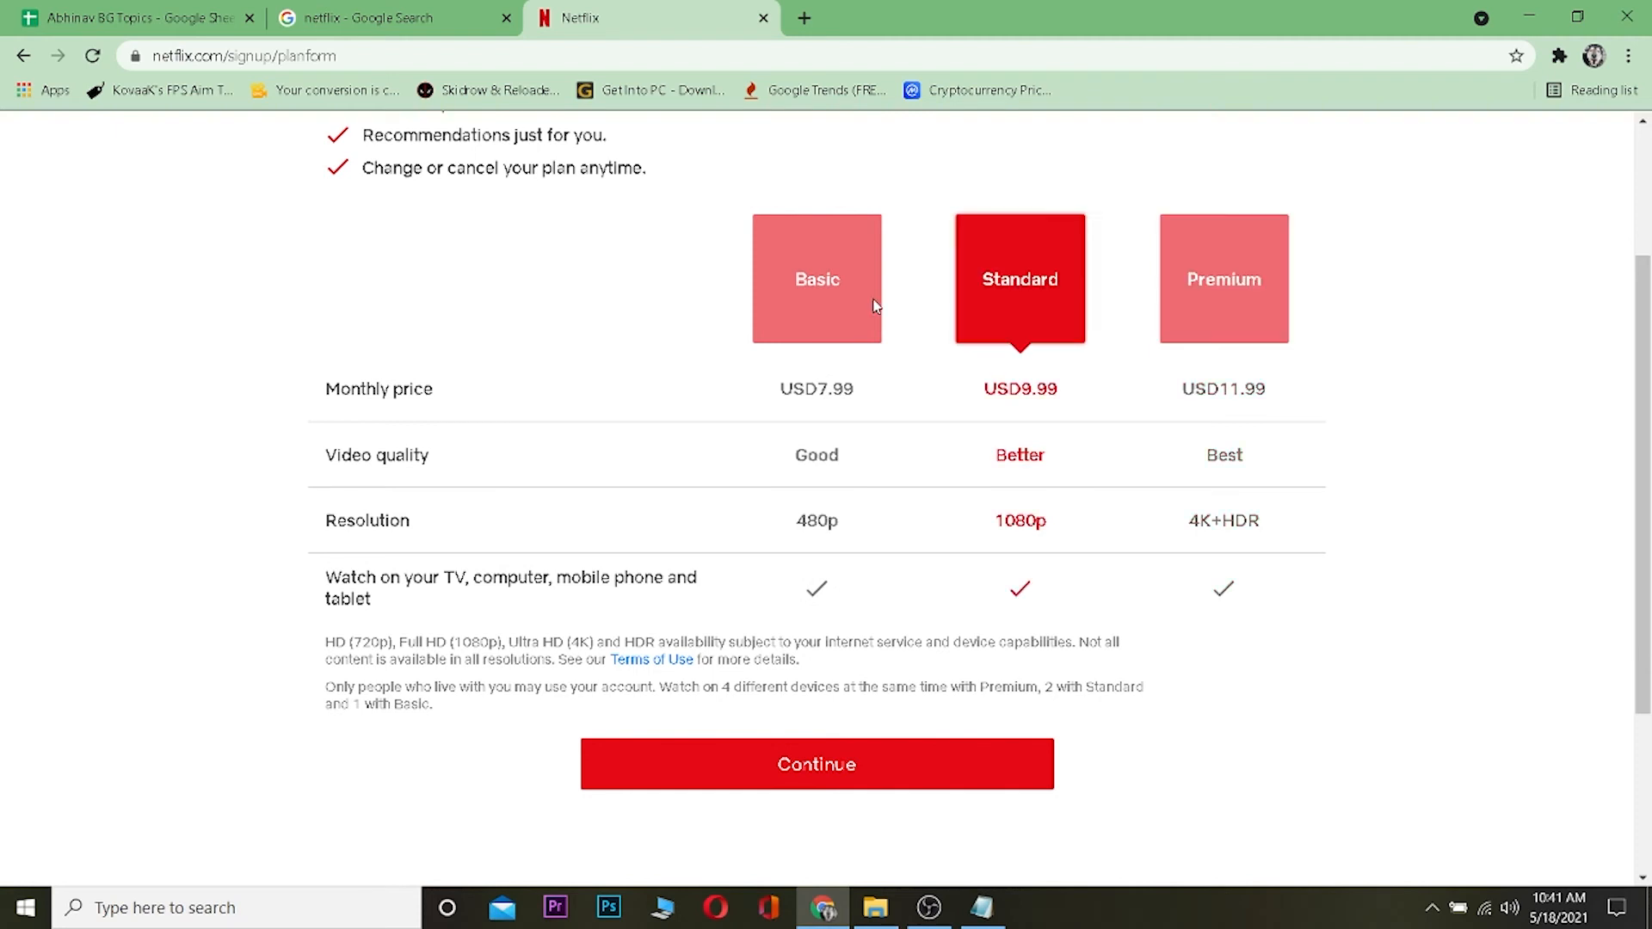
click(816, 278)
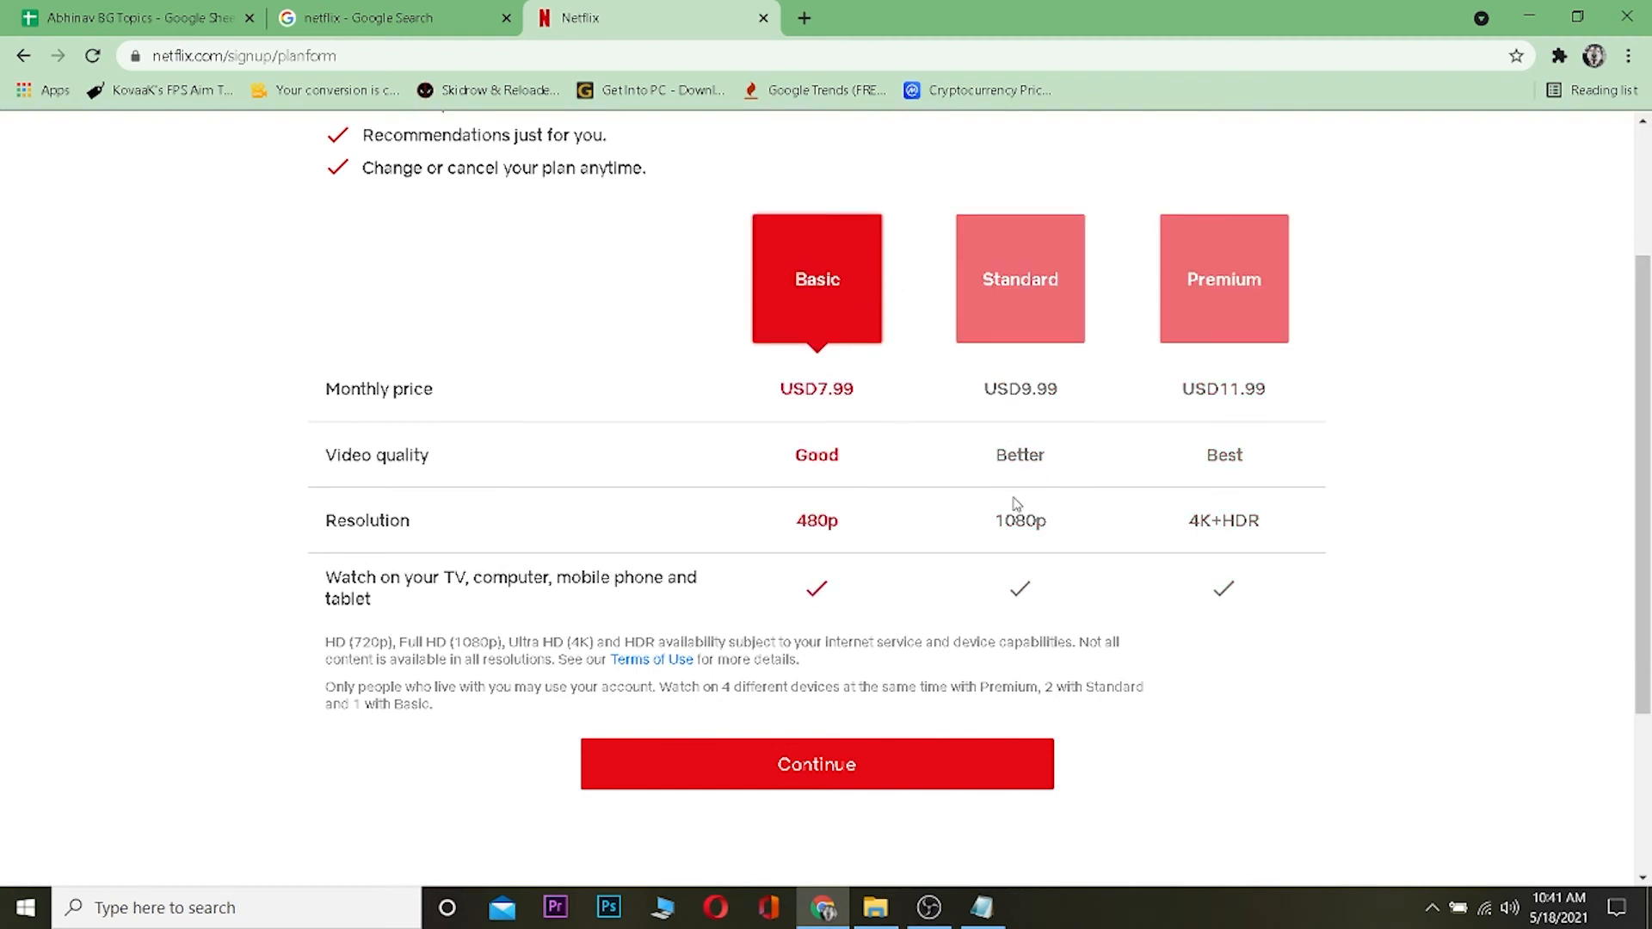
mouse_move(1029, 487)
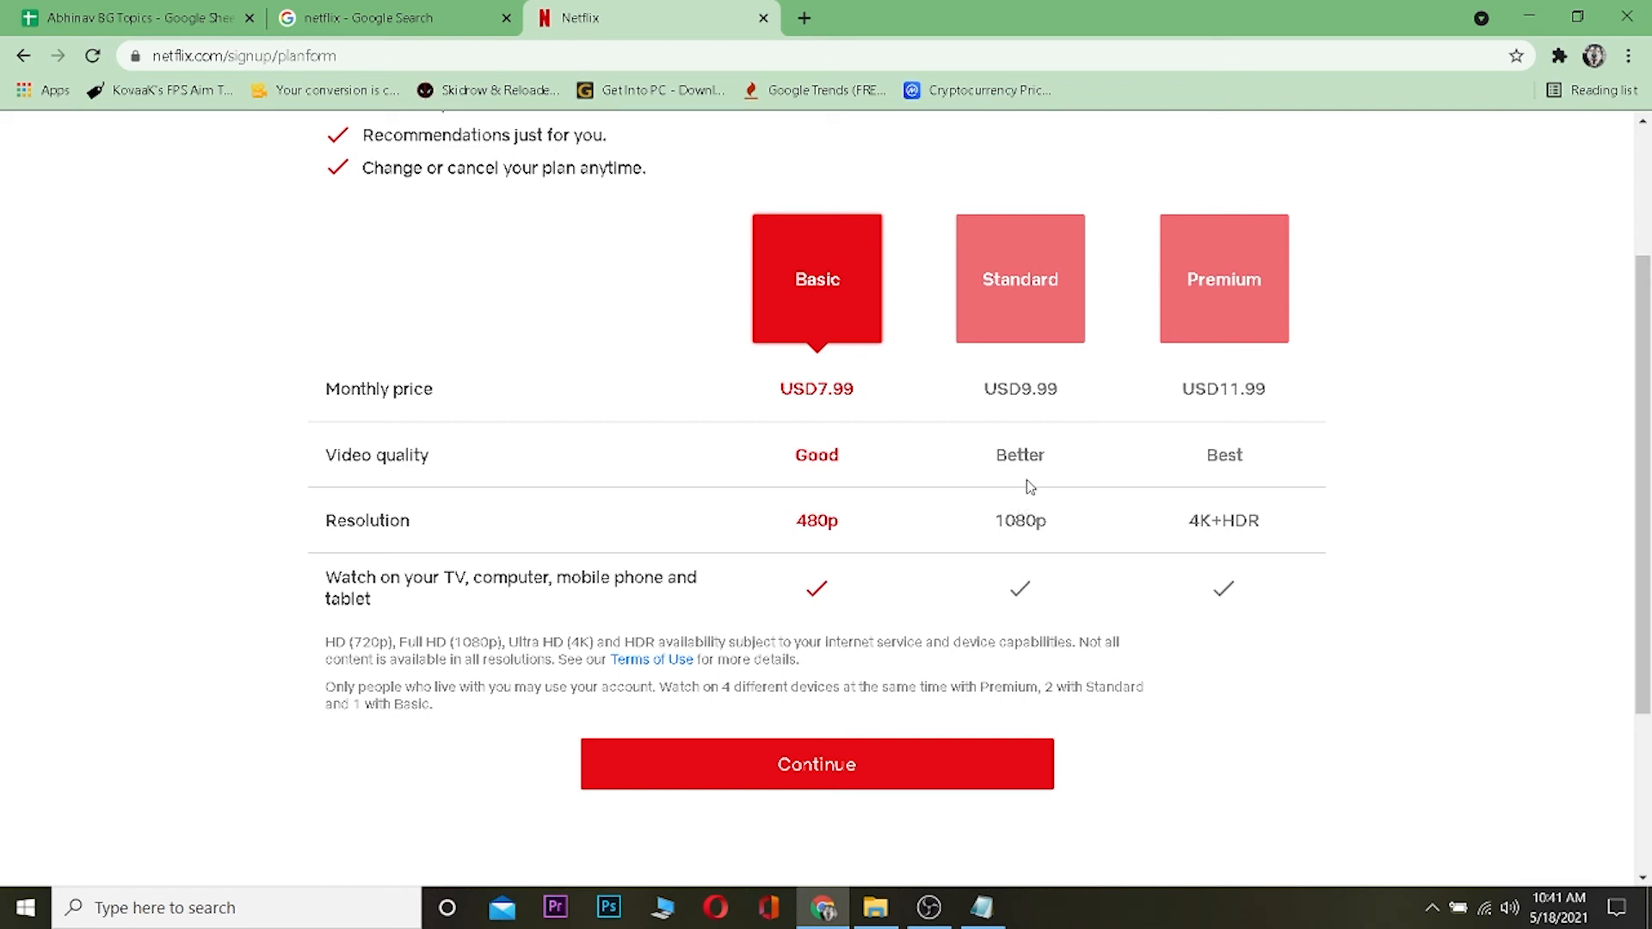
mouse_move(911, 674)
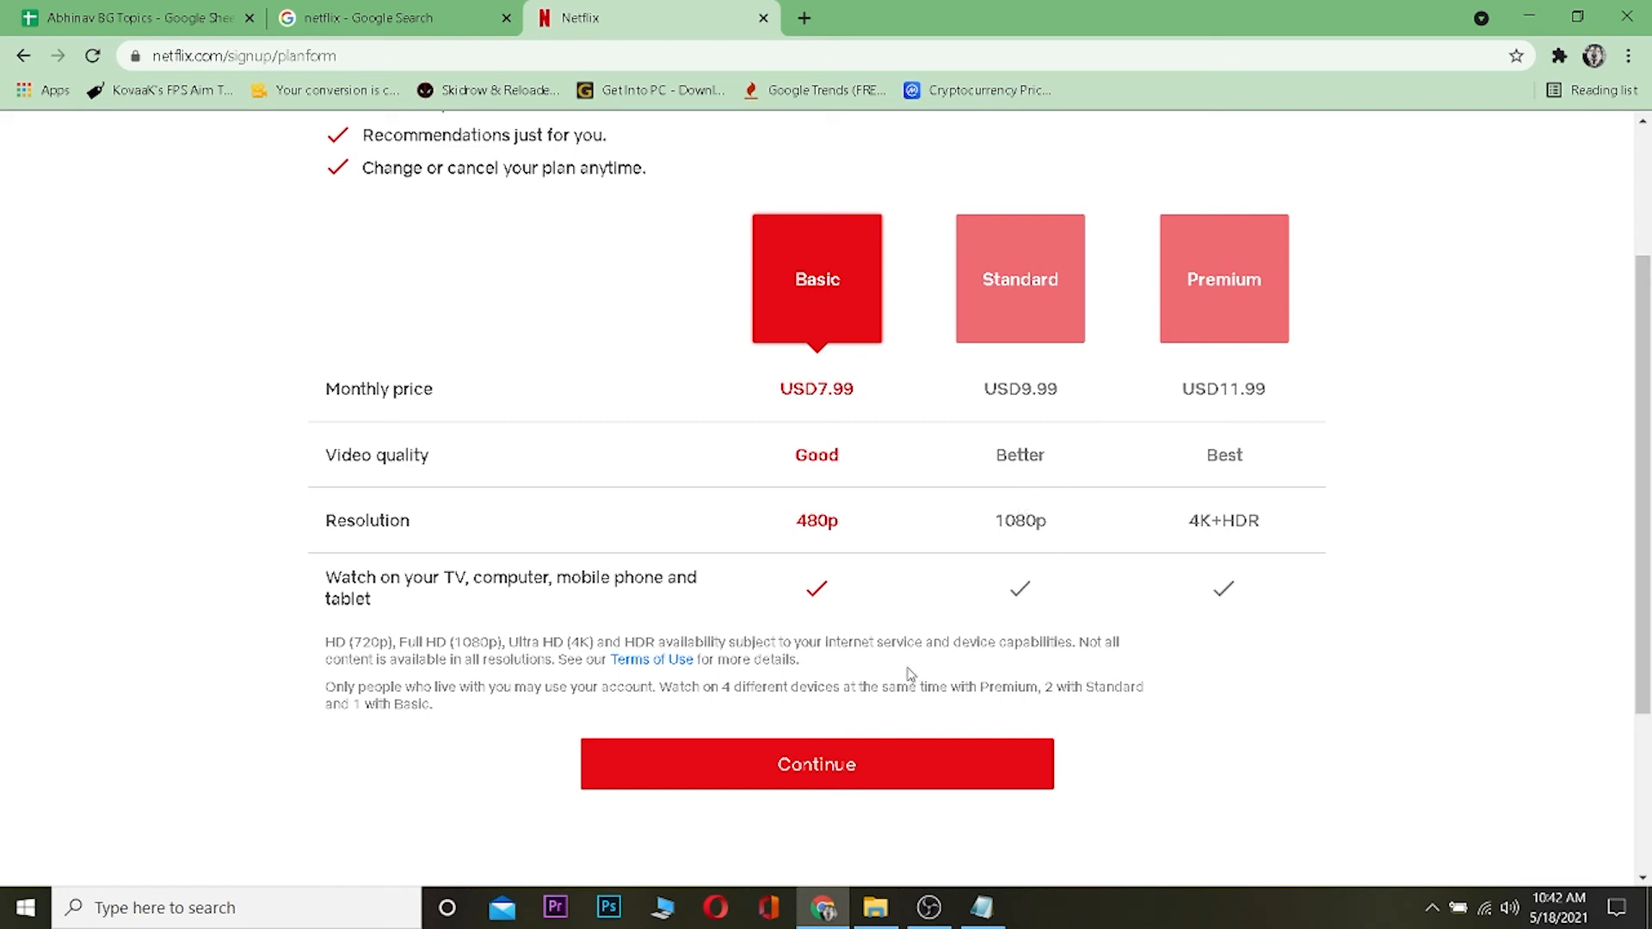
mouse_move(987, 498)
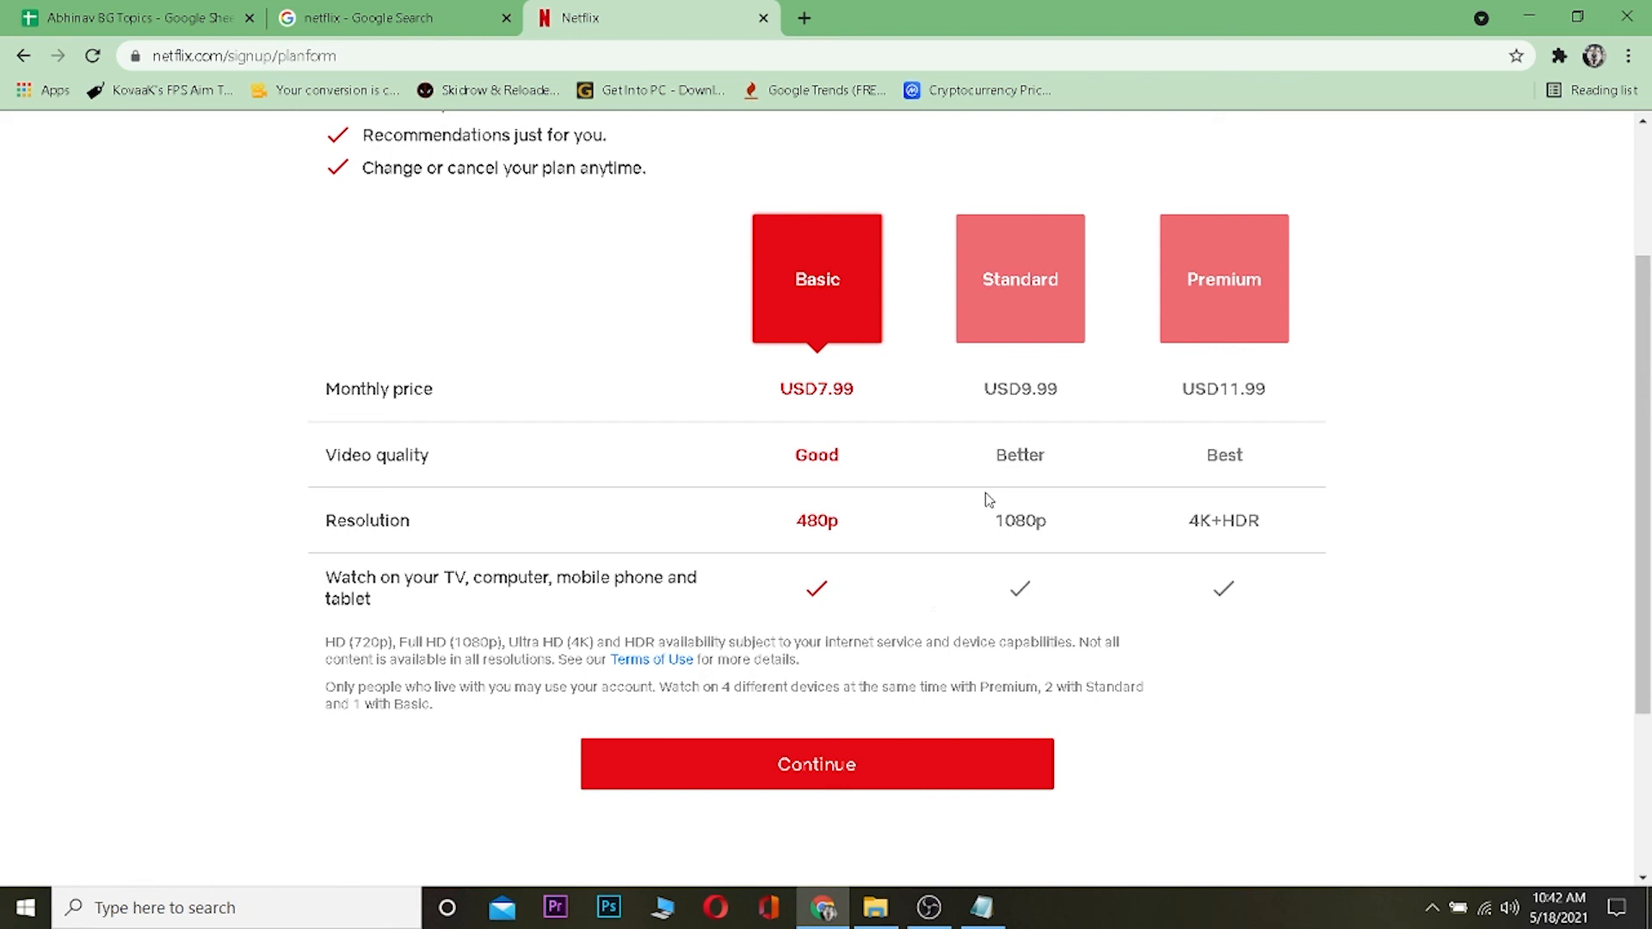
mouse_move(1035, 442)
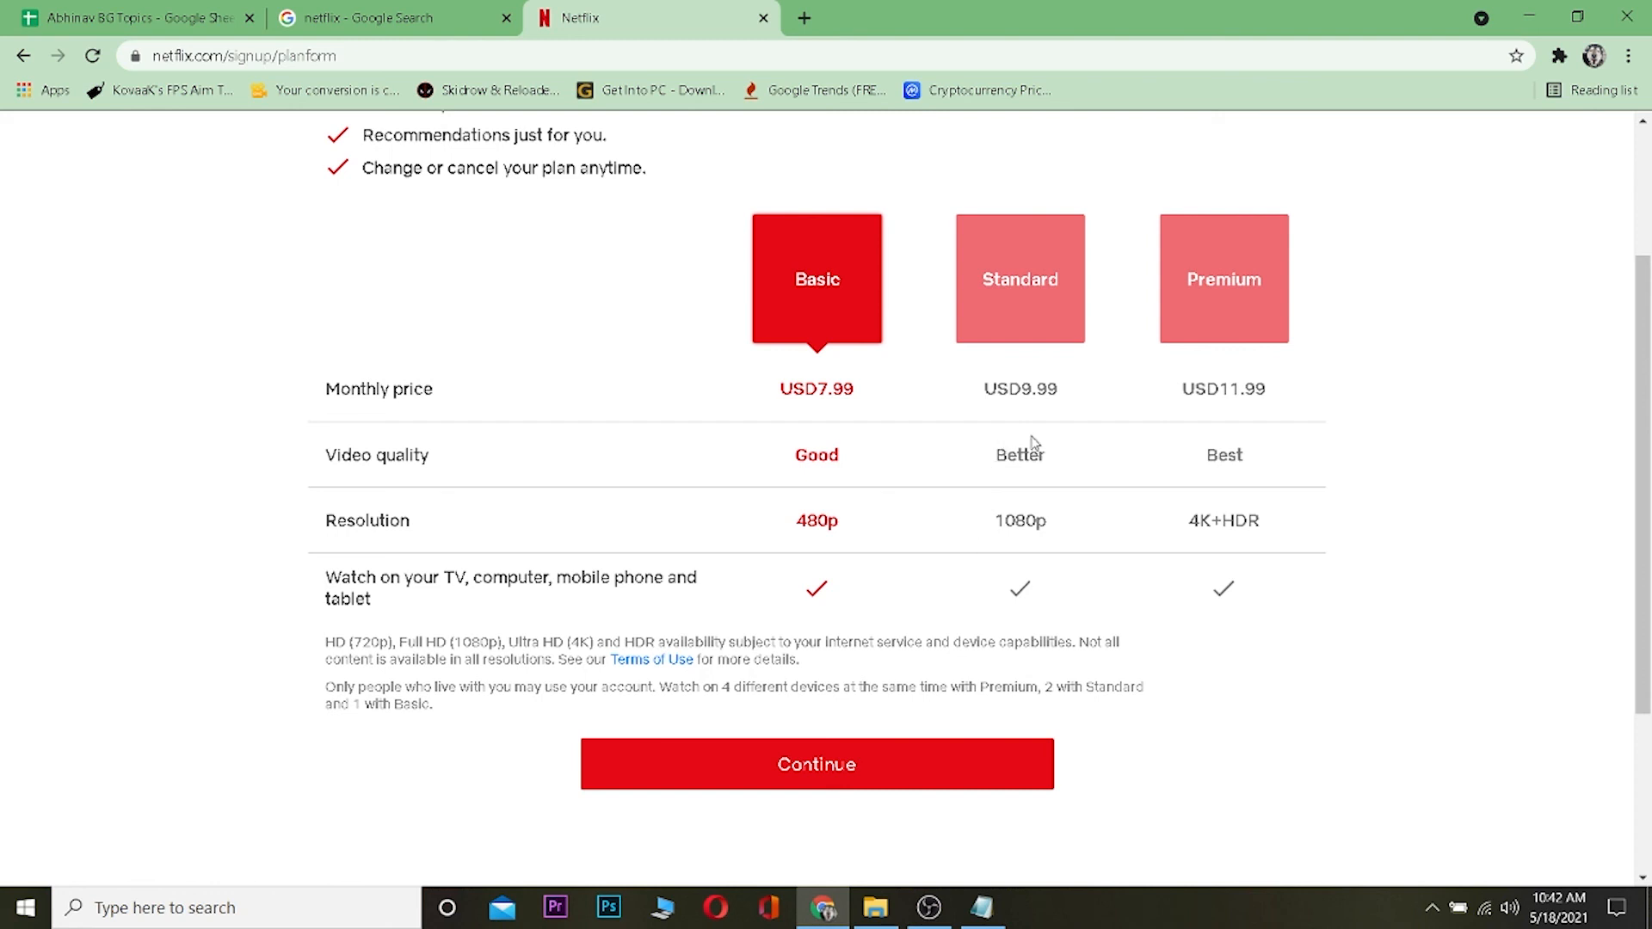
mouse_move(969, 381)
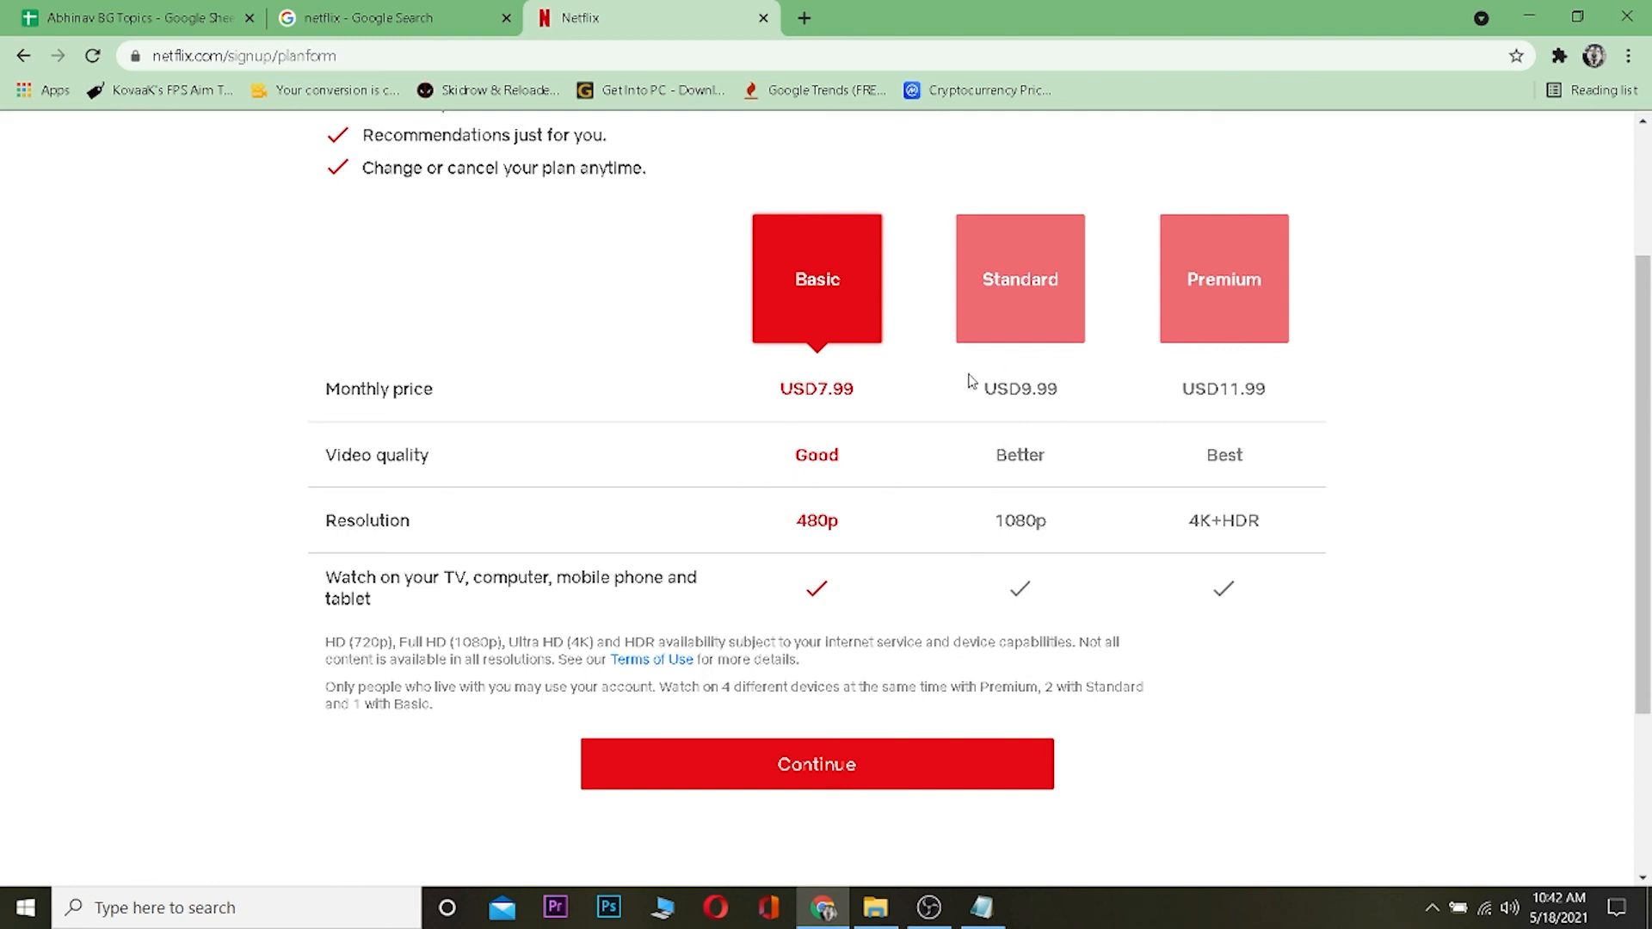